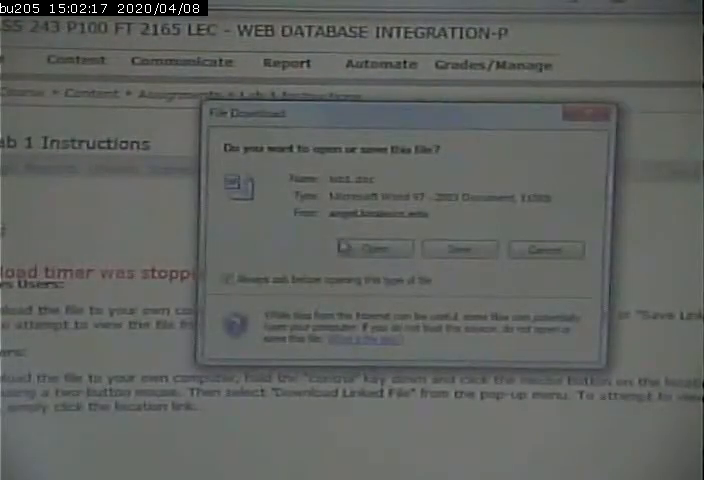
Open the downloaded Lab 1 instructions Word document.
left_click(373, 249)
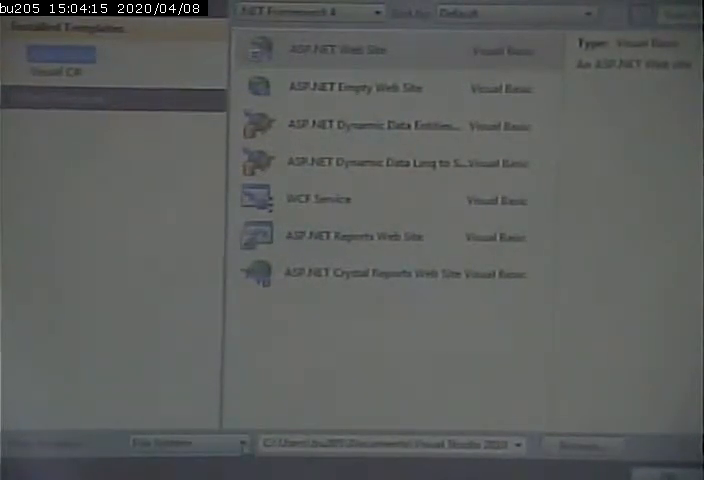
Launch the folder picker to choose the empty web site's location.
left_click(54, 55)
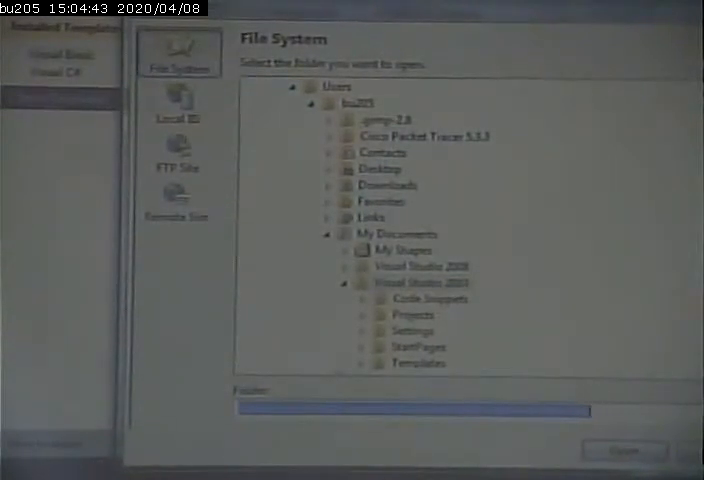
left_click(382, 234)
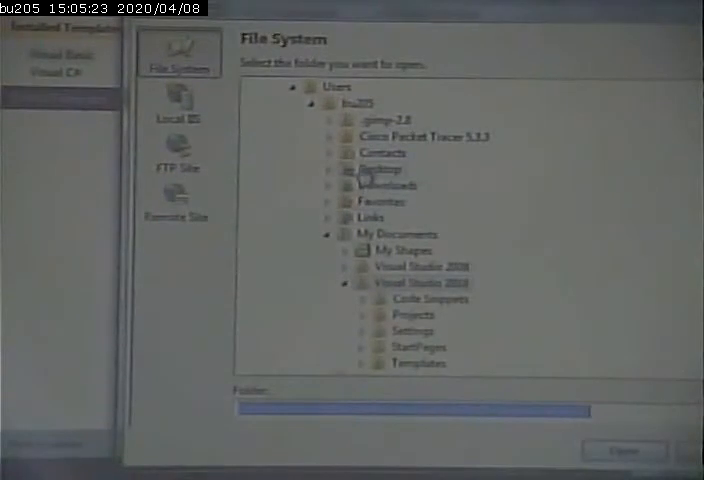
Pick the Desktop as the new website's storage location.
left_click(326, 169)
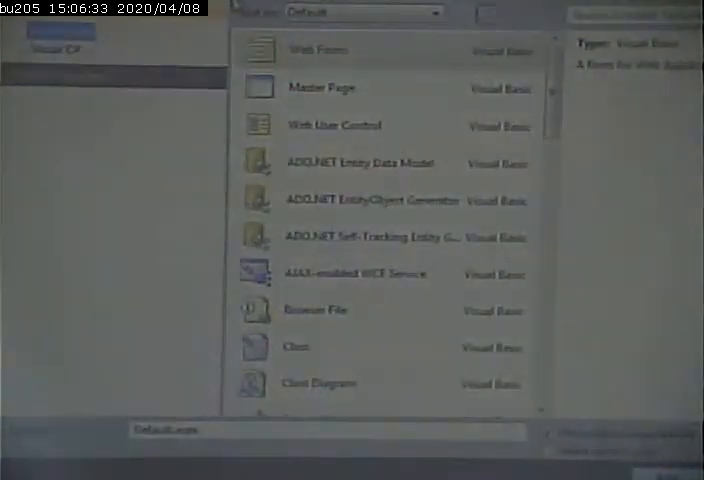
Add a Visual C# Web Form named Default.aspx to the site.
left_click(380, 273)
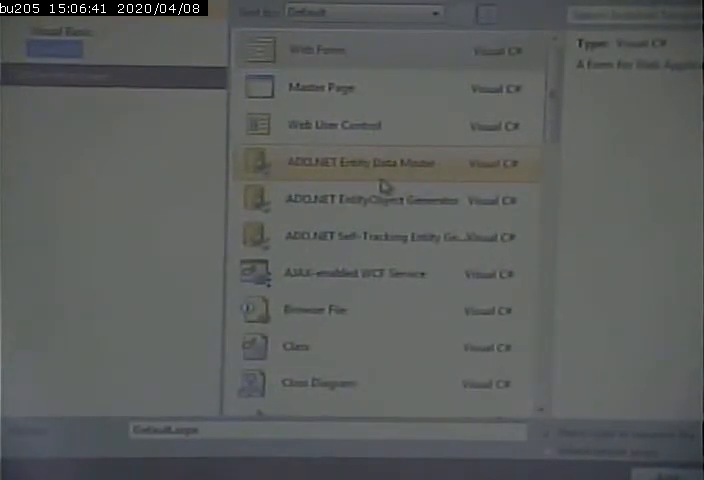
left_click(317, 50)
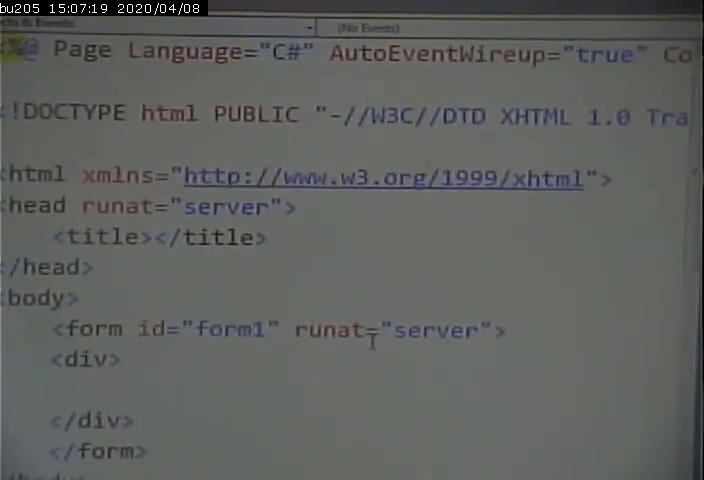
Type 'Zellers Dynamic Web Site Resources' as the h1 heading in Default.aspx.
scroll("down", 3)
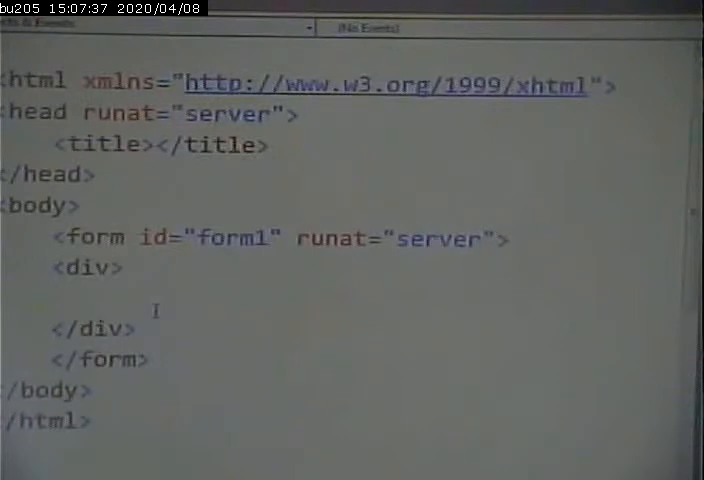
type("<h1></h1>")
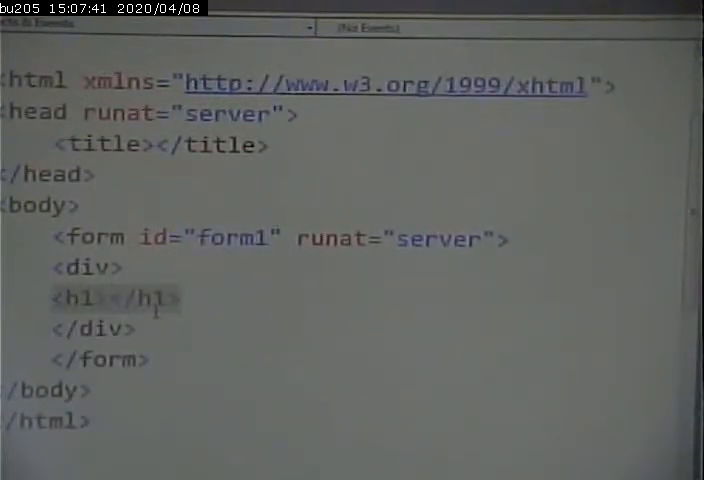
type("Zellers")
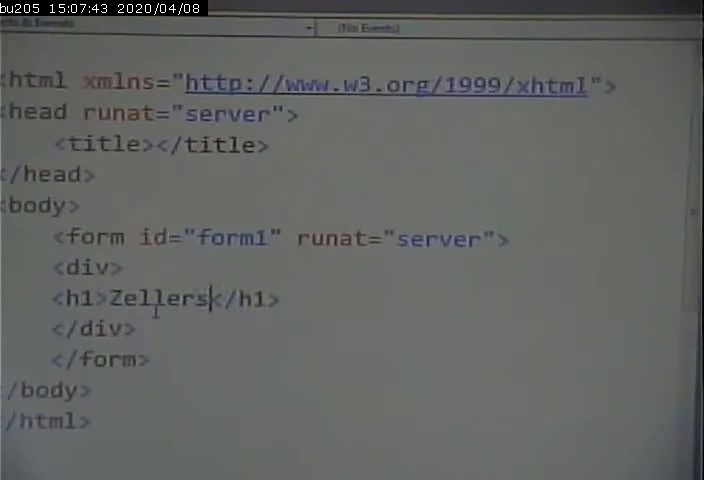
type("Dyn")
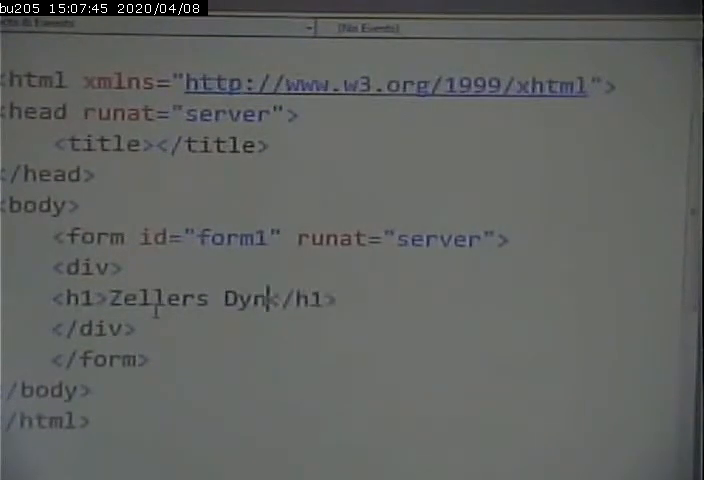
type("amic We")
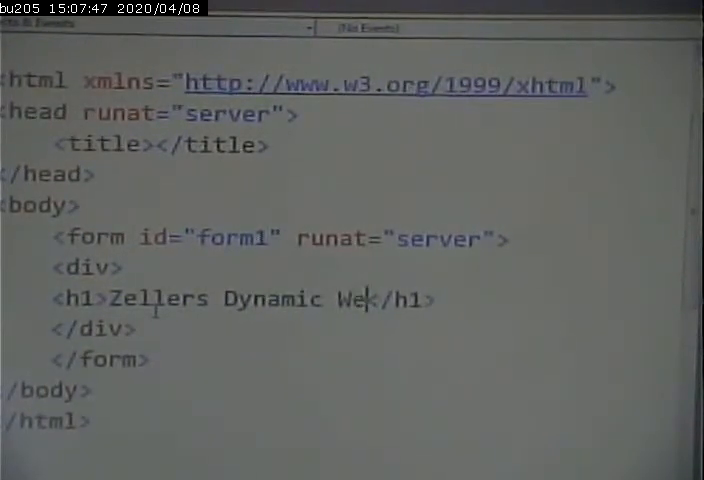
type("b Site")
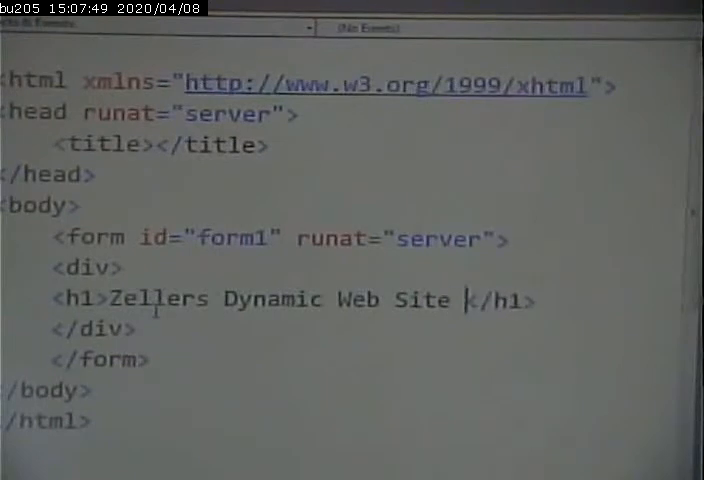
type("Resources")
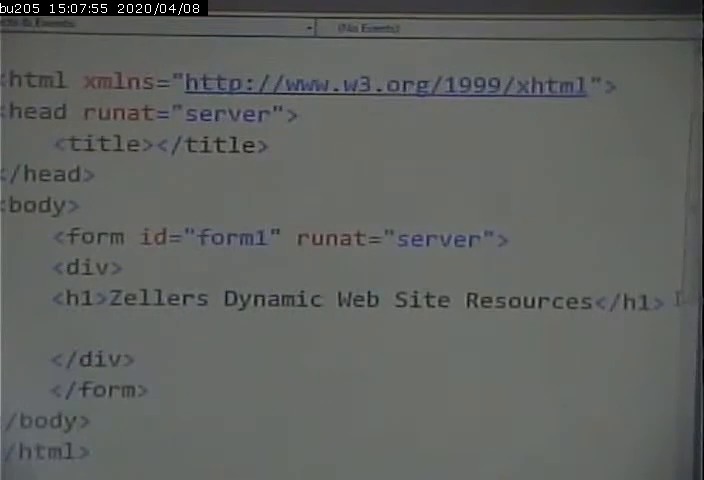
Add an <h2> element below the h1 and type ASP.NET into it.
type("<h2></h2>")
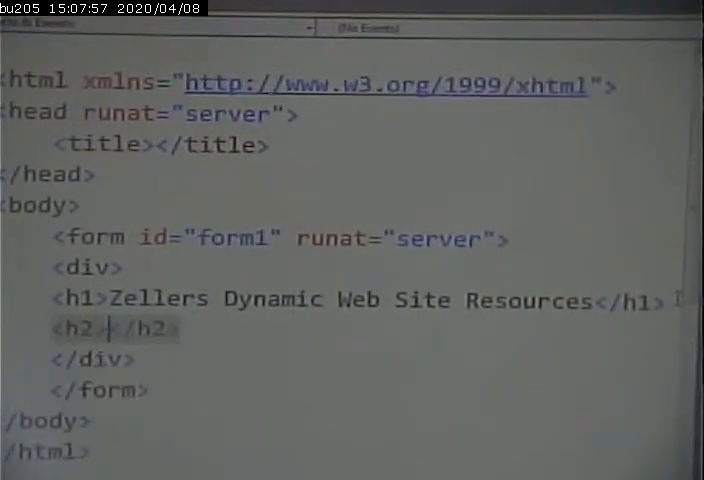
type("ASP,")
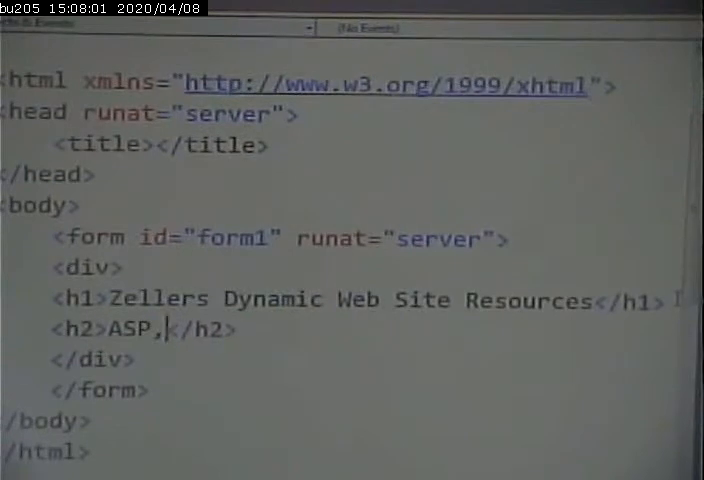
key("Backspace")
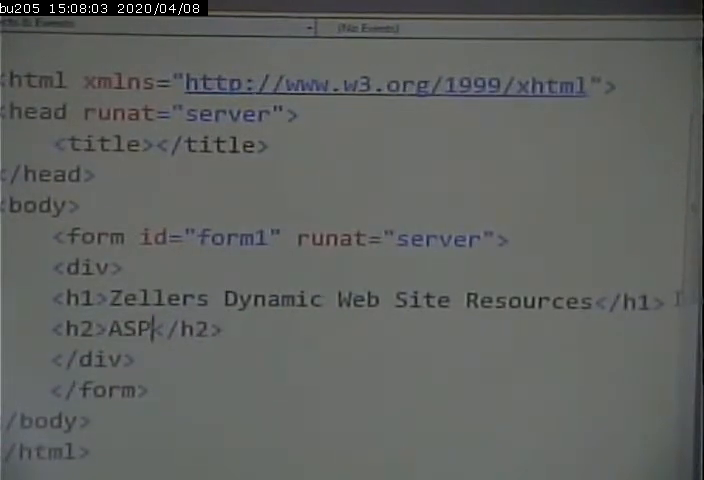
type(",net")
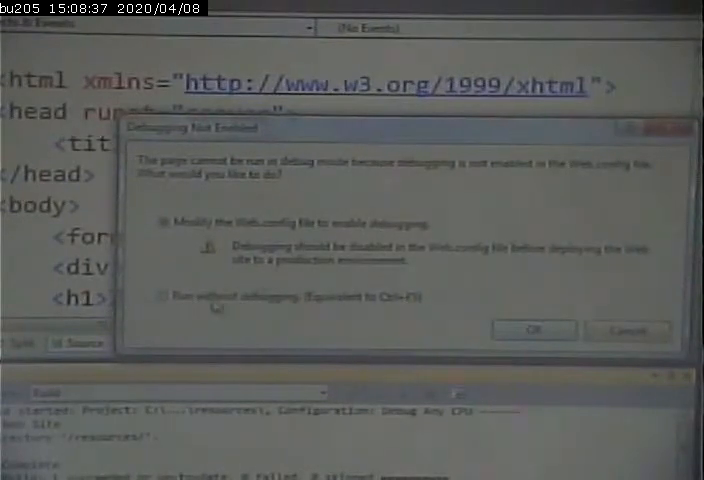
Confirm enabling debugging in Web.config so the site runs.
left_click(534, 330)
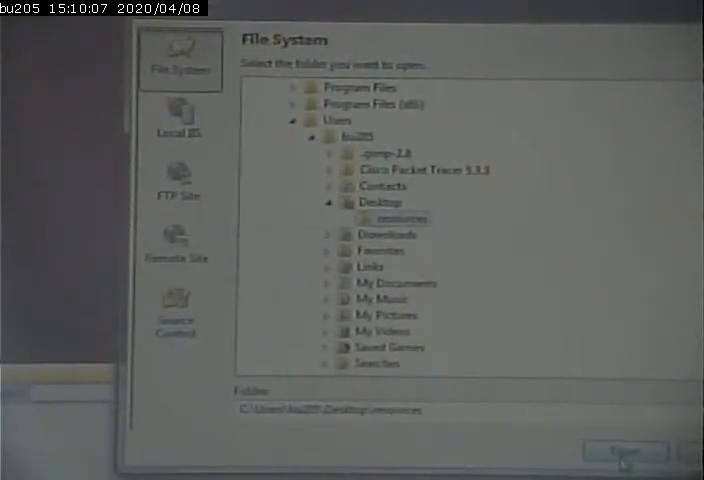
Open the Desktop 'resources' folder as the website.
left_click(624, 451)
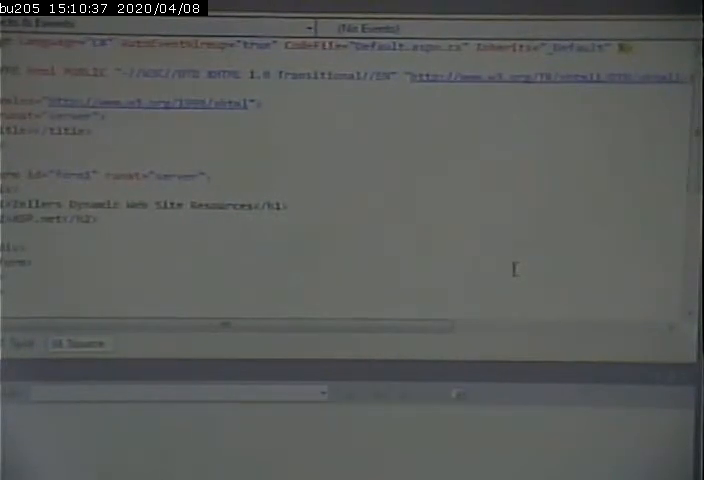